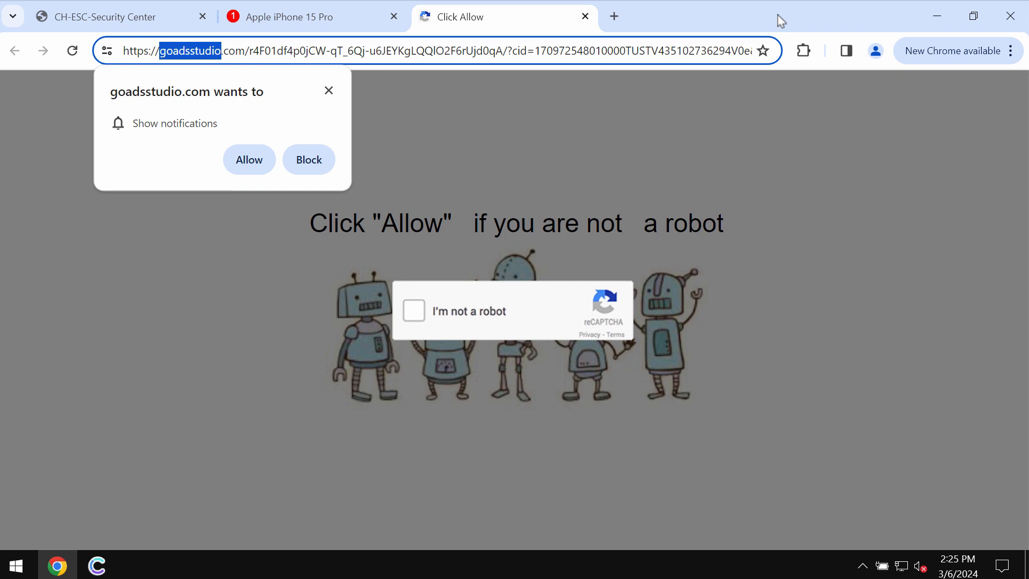
pyautogui.moveTo(256, 220)
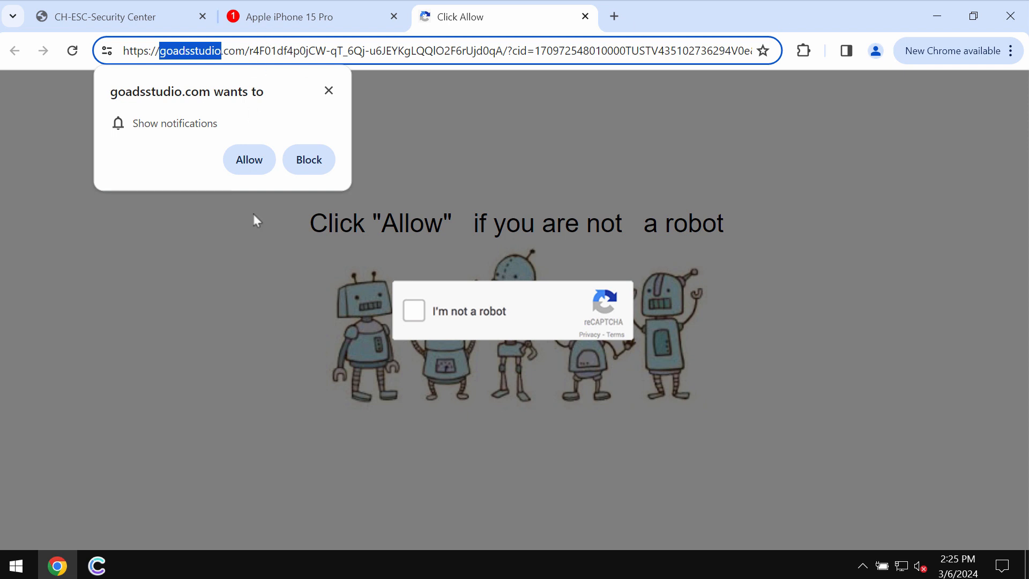
# - Allow goadsstudio.com notifications and start a new tab while the original redirects to a fake video page
pyautogui.click(249, 159)
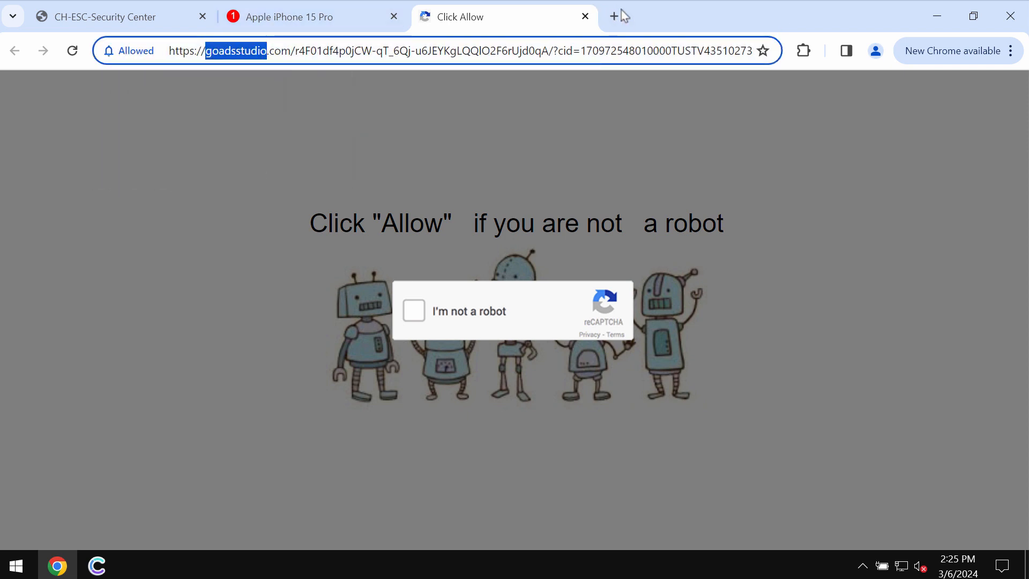
pyautogui.moveTo(613, 16)
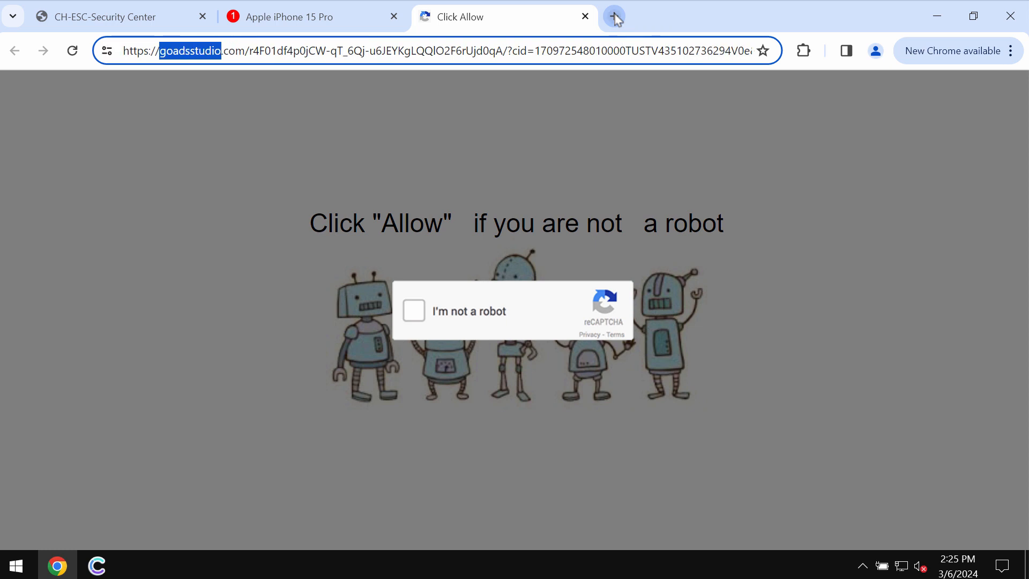
pyautogui.click(613, 16)
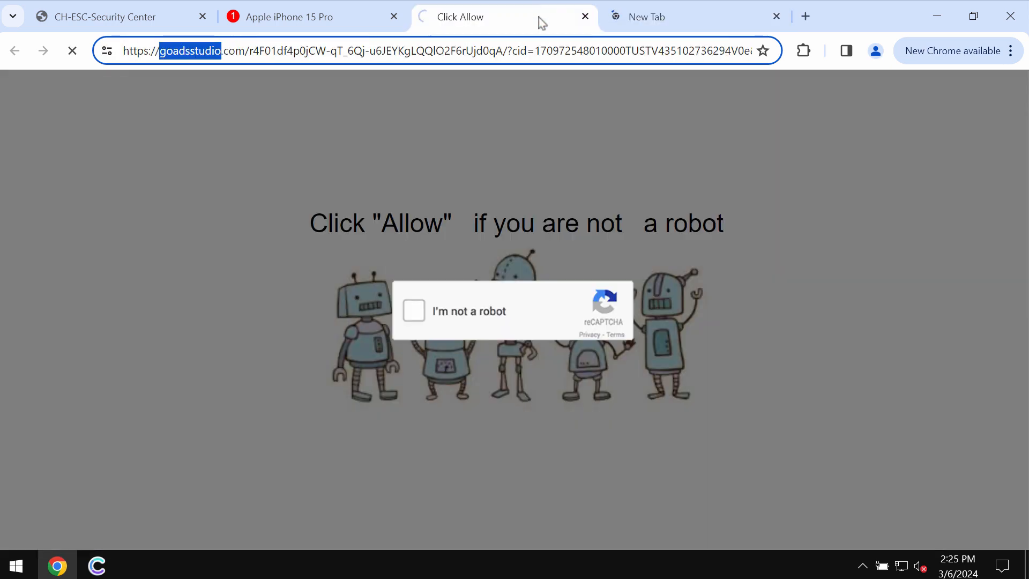
pyautogui.click(414, 311)
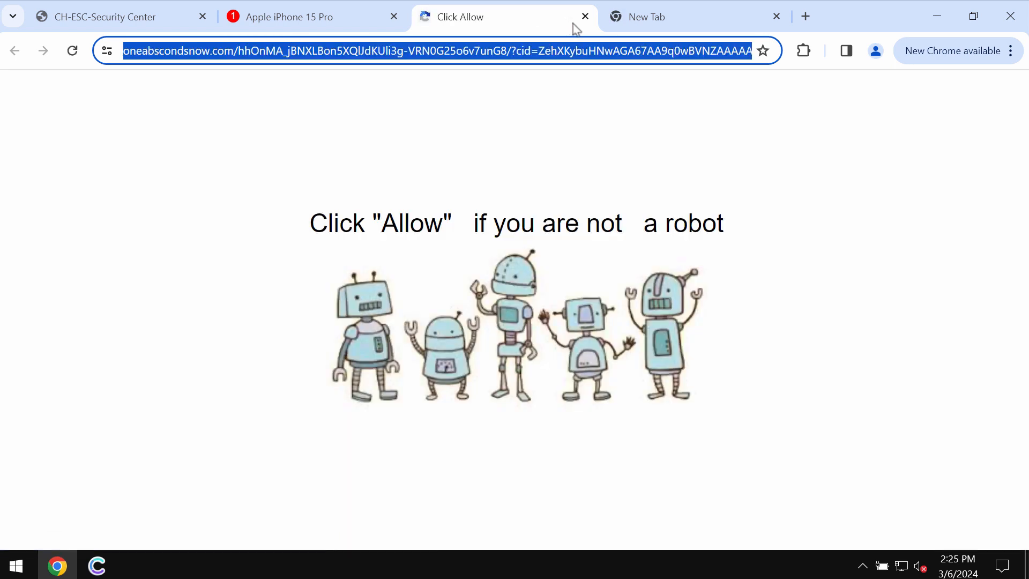
pyautogui.click(72, 51)
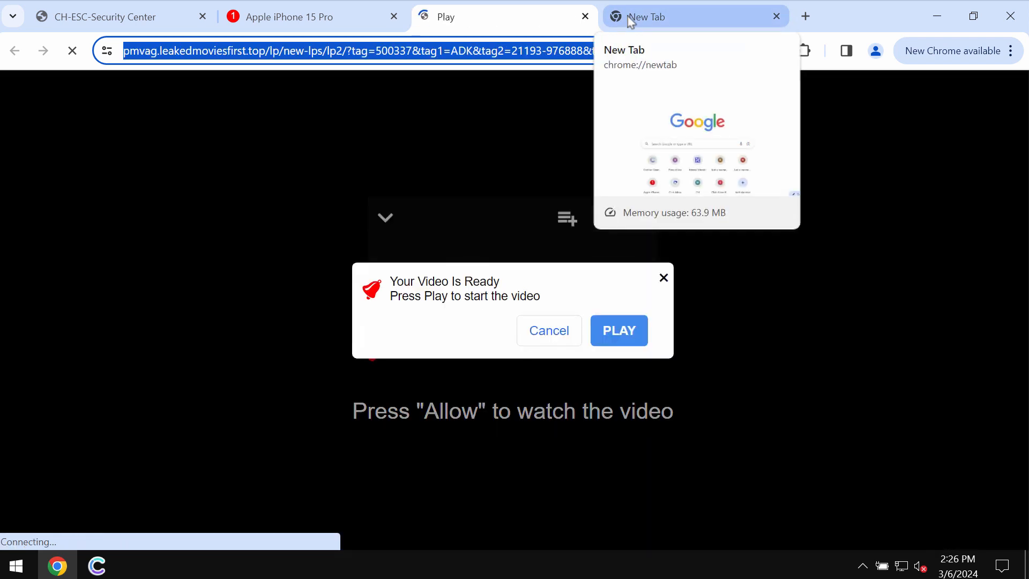
# - From the new tab reach Chrome Settings > Privacy and security > Site settings, down to Permissions
pyautogui.click(656, 16)
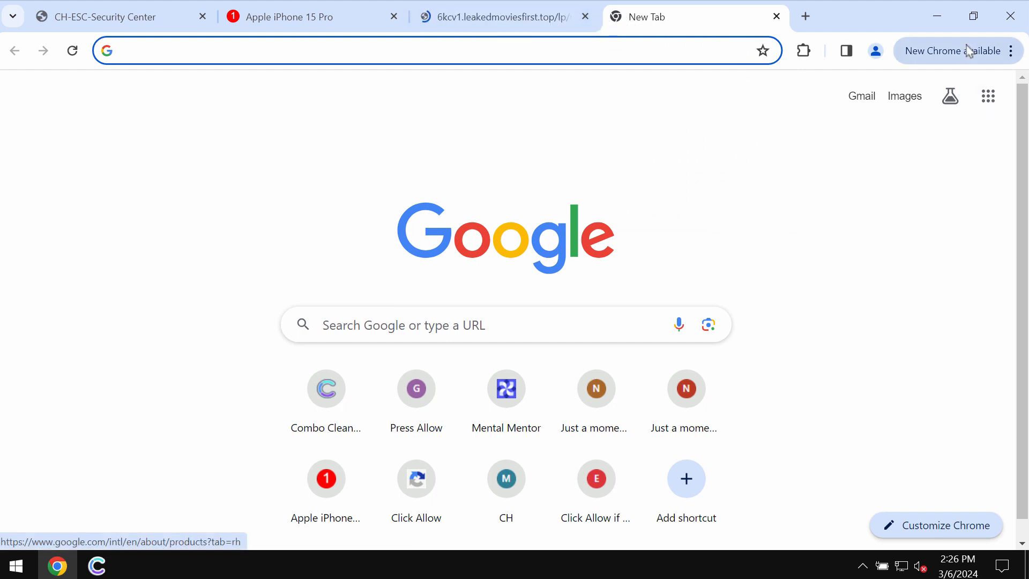
pyautogui.click(1010, 50)
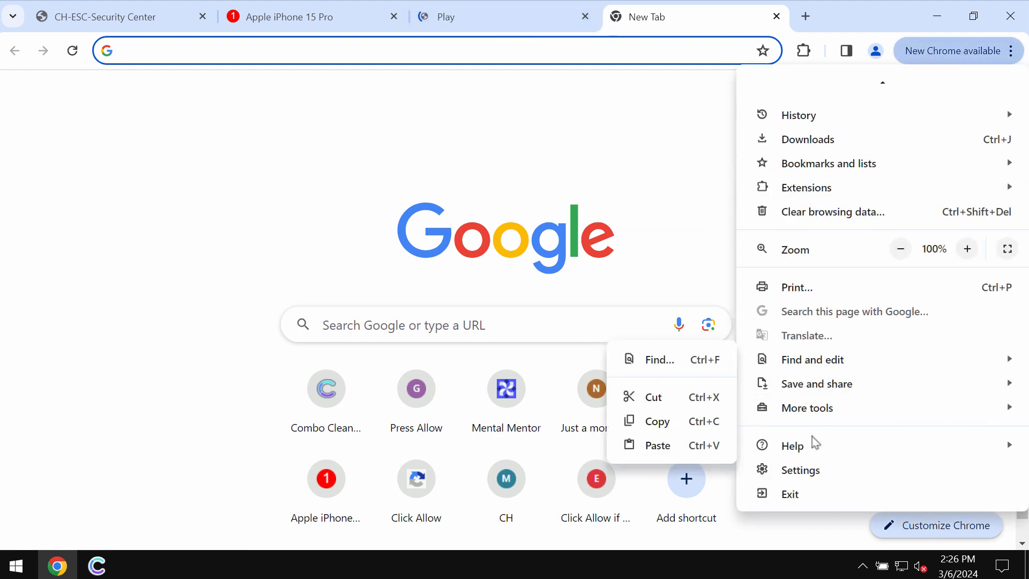
pyautogui.click(799, 469)
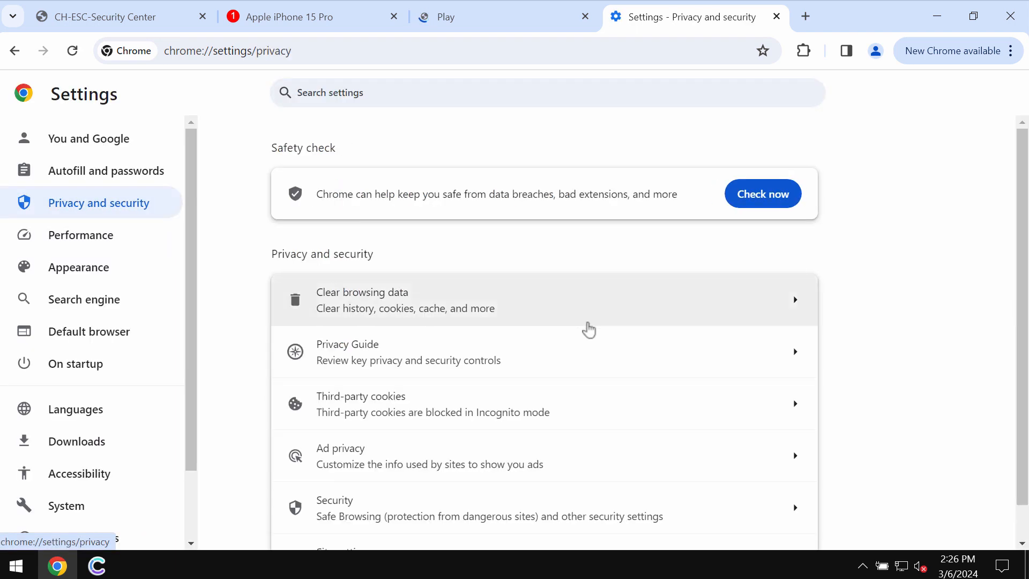
pyautogui.scroll(-3)
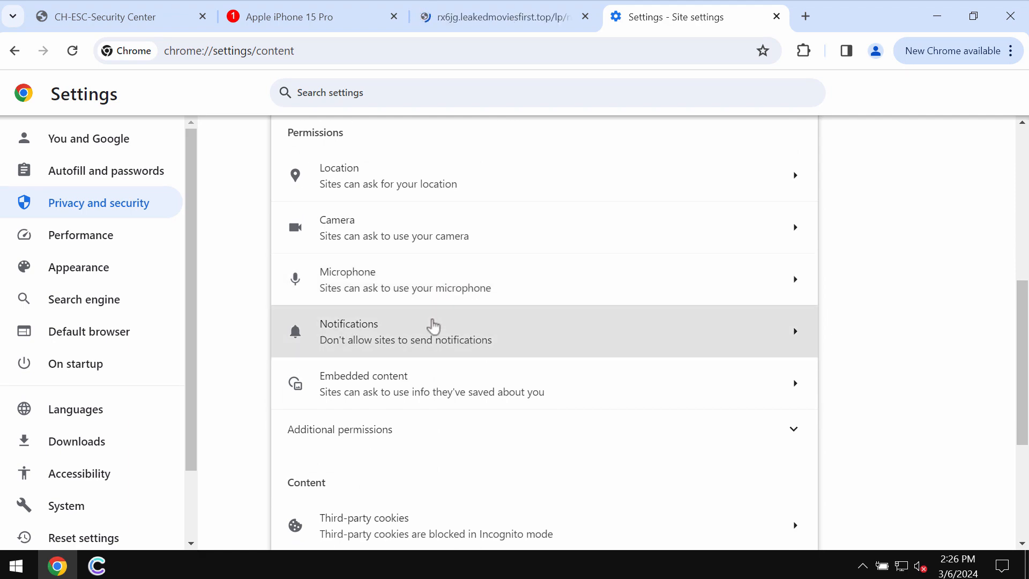
pyautogui.click(433, 332)
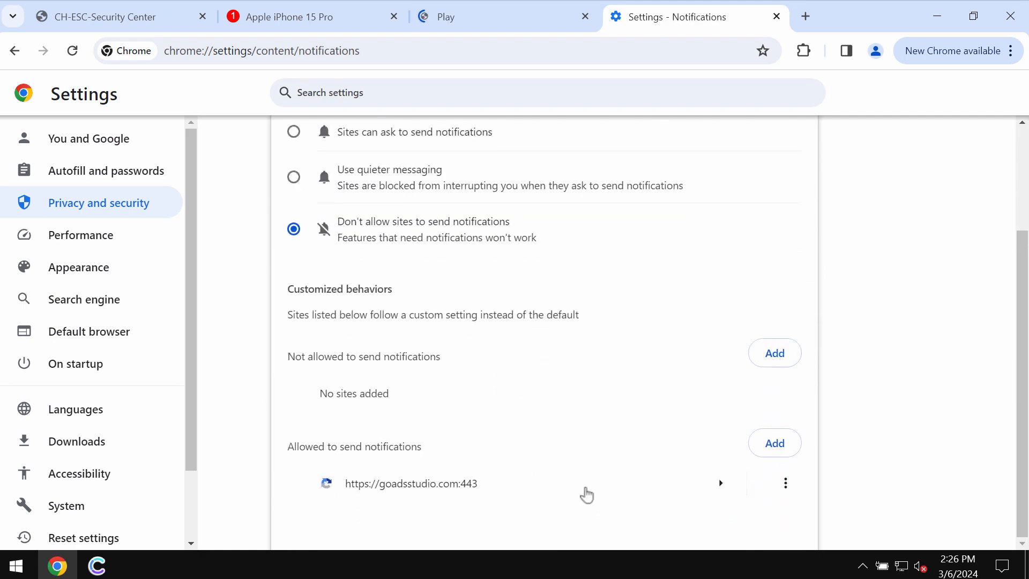
pyautogui.click(784, 484)
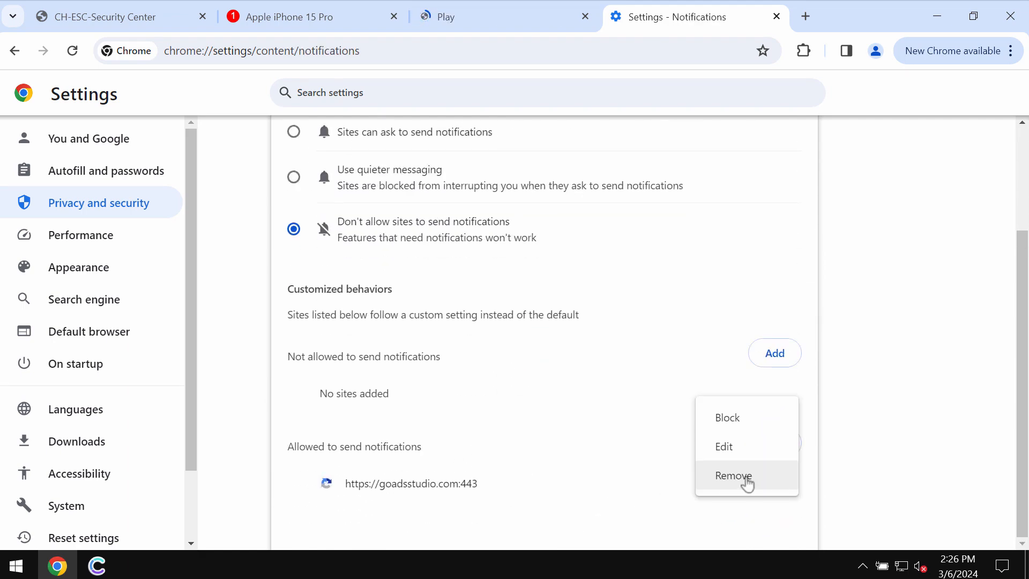
pyautogui.click(732, 475)
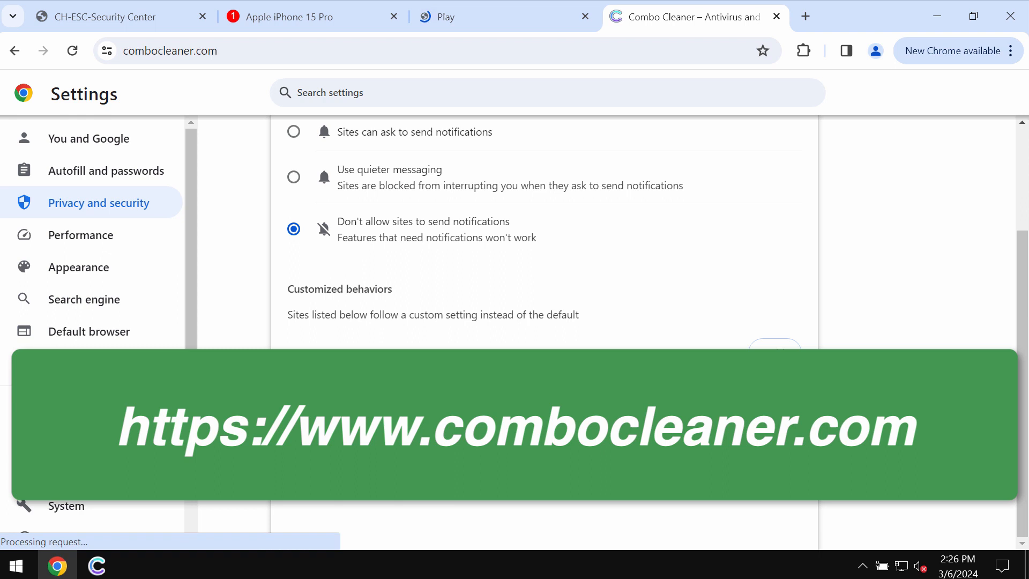
# - Load the combocleaner.com homepage with its Windows download offer
pyautogui.click(689, 16)
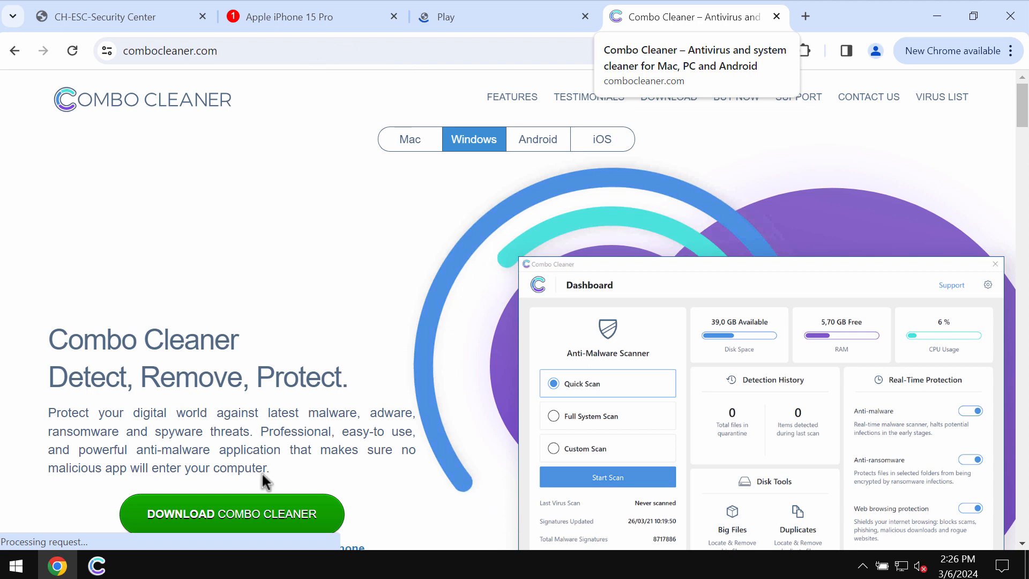
pyautogui.moveTo(865, 565)
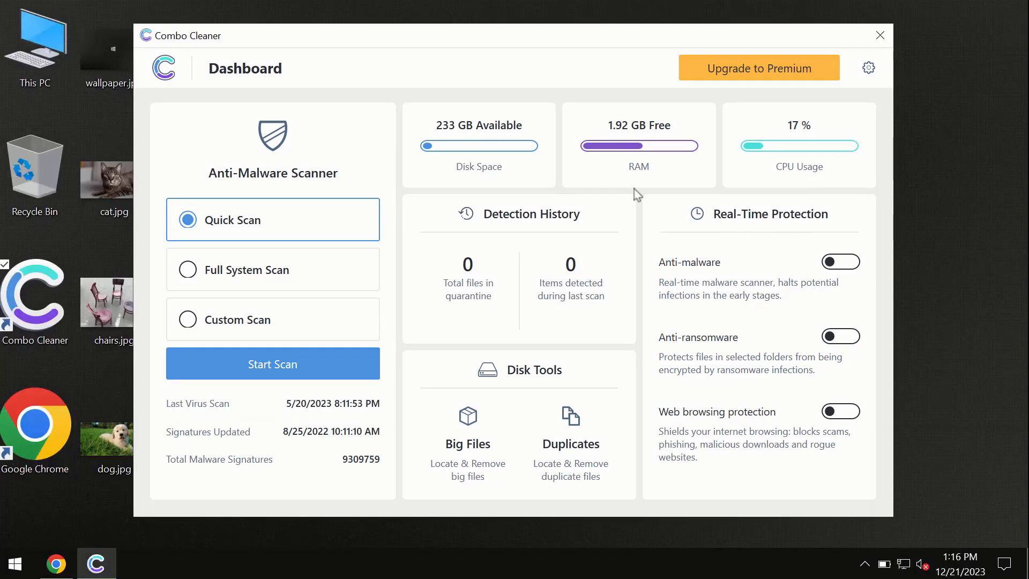
pyautogui.moveTo(483, 169)
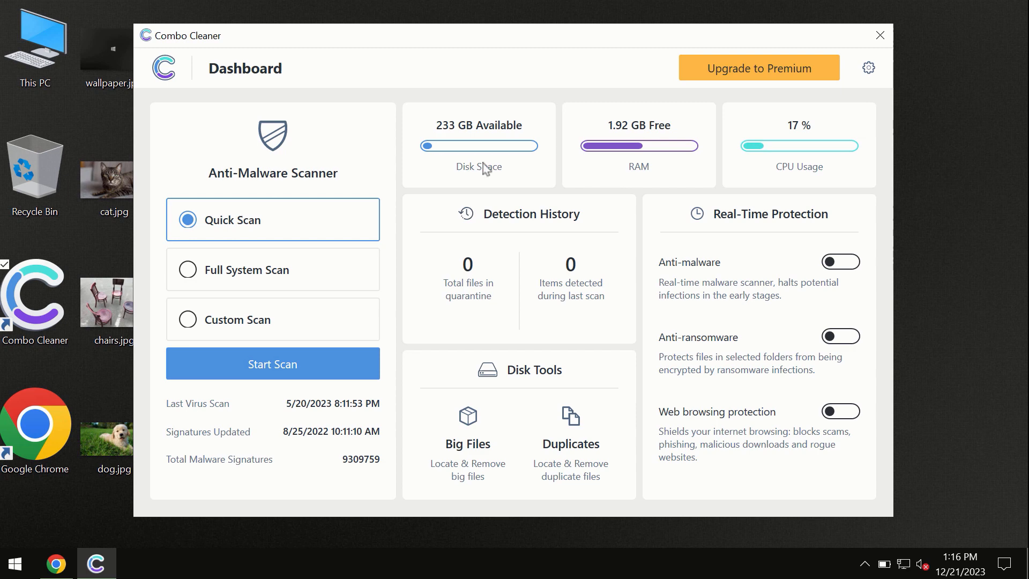
pyautogui.moveTo(405, 72)
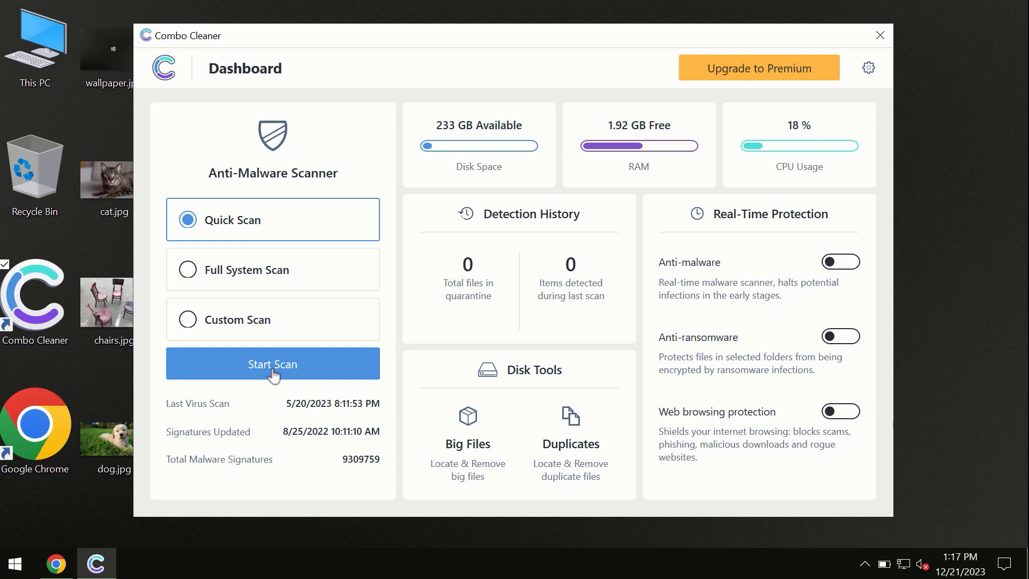
pyautogui.moveTo(110, 511)
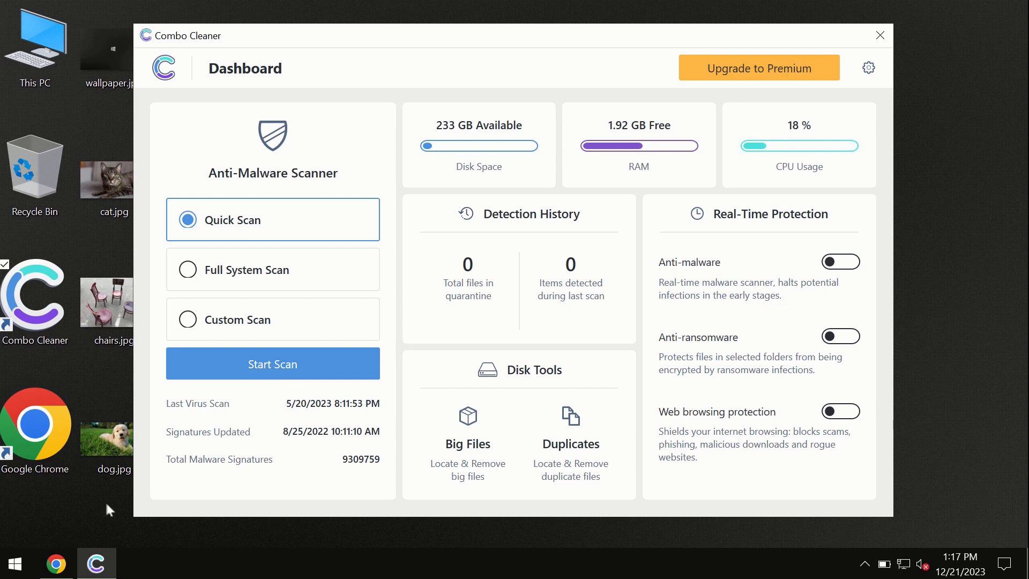
pyautogui.moveTo(55, 562)
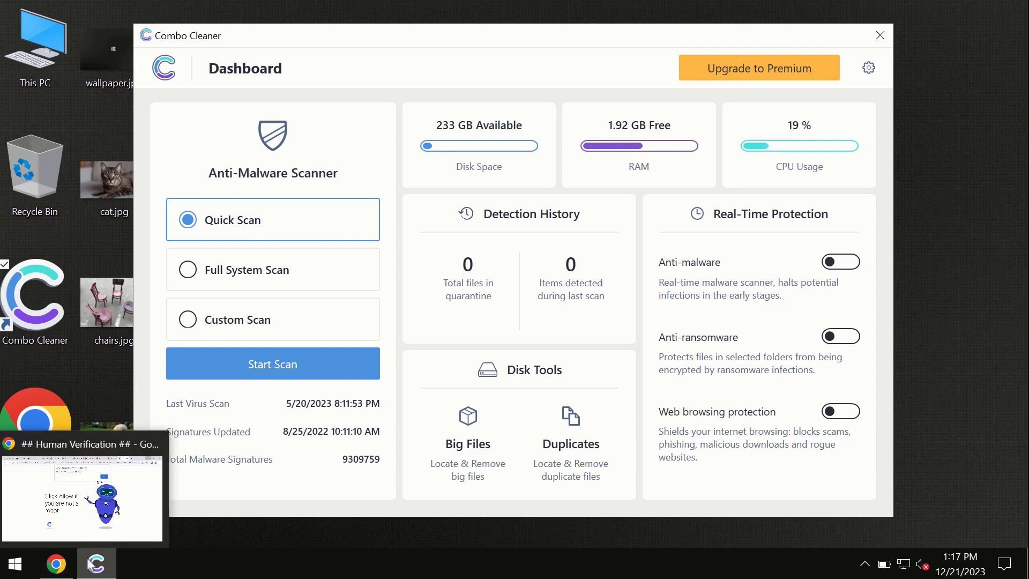
pyautogui.moveTo(55, 563)
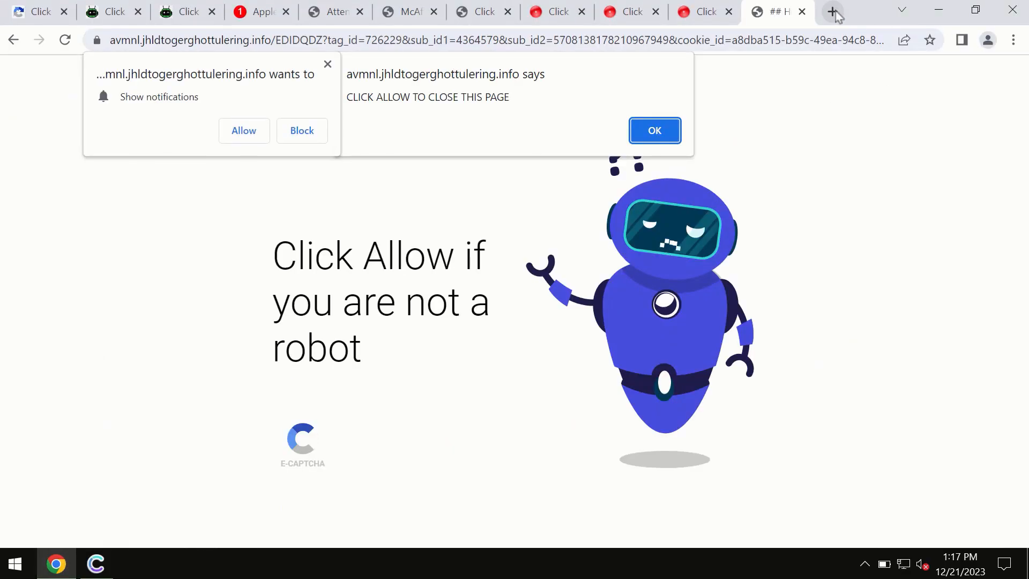
# - Browse combocleaner.com's Mac and iOS edition pages in a new tab, then return to the Combo Cleaner app
pyautogui.click(833, 12)
pyautogui.write('combocleaner.com')
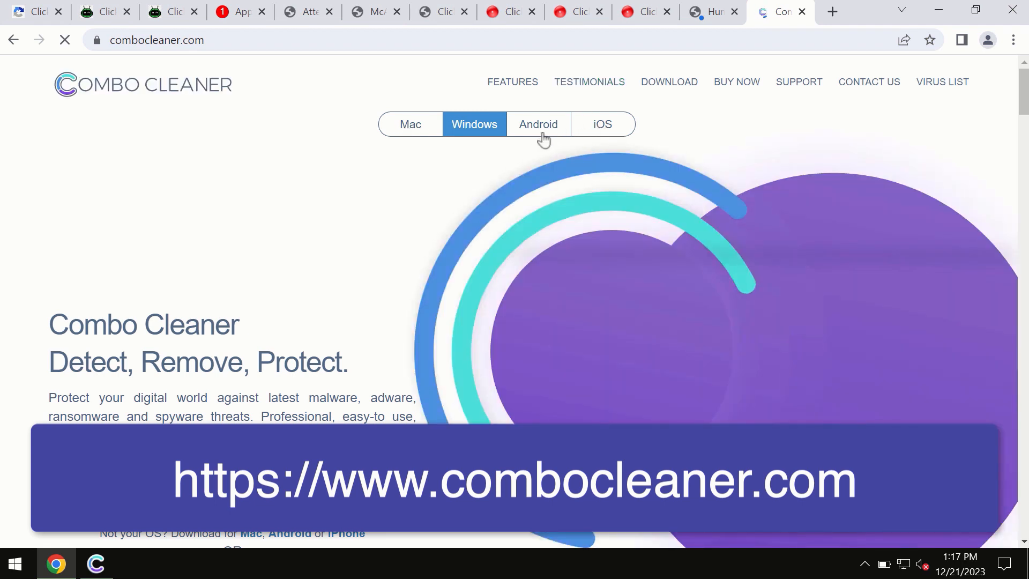
pyautogui.moveTo(598, 141)
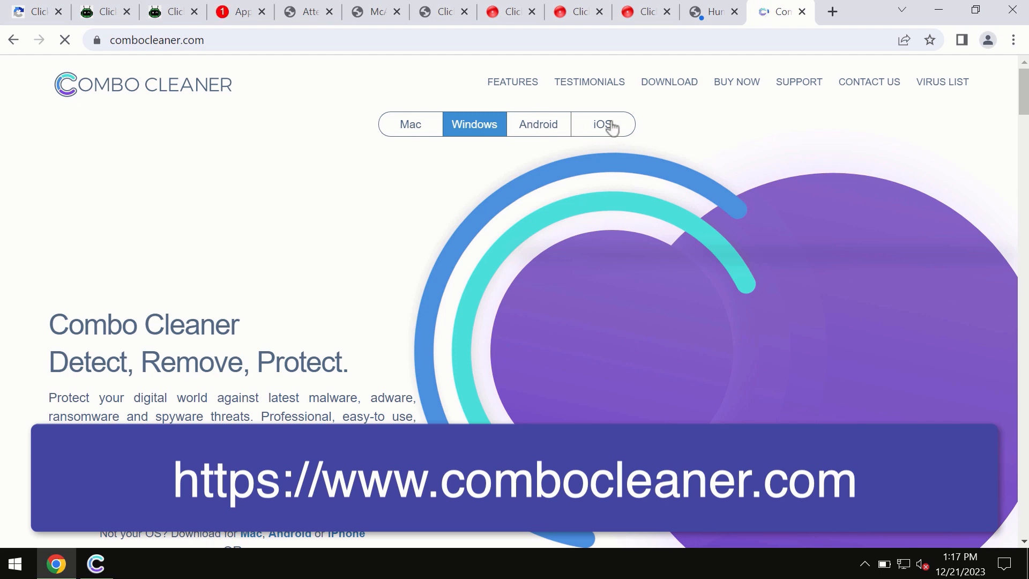
pyautogui.click(411, 124)
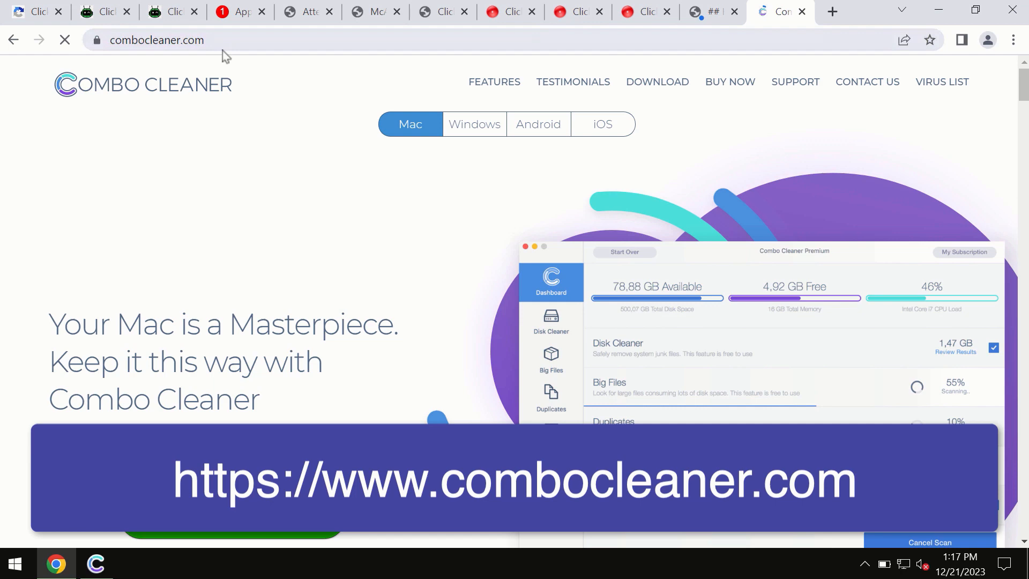
pyautogui.click(601, 124)
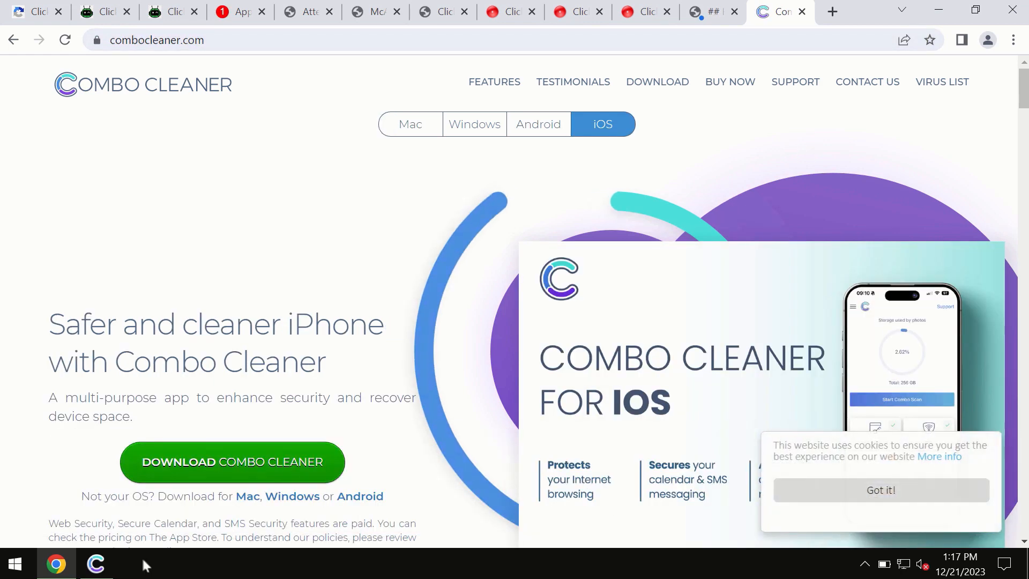
pyautogui.click(96, 563)
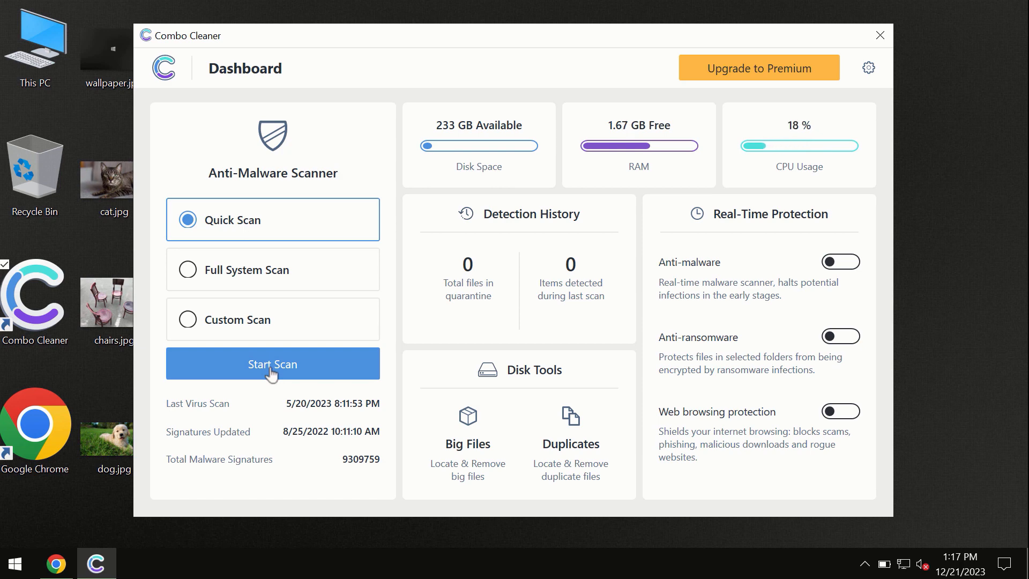
# - Run a Quick Scan, finishing with 6 spam items found across 561 files
pyautogui.click(271, 363)
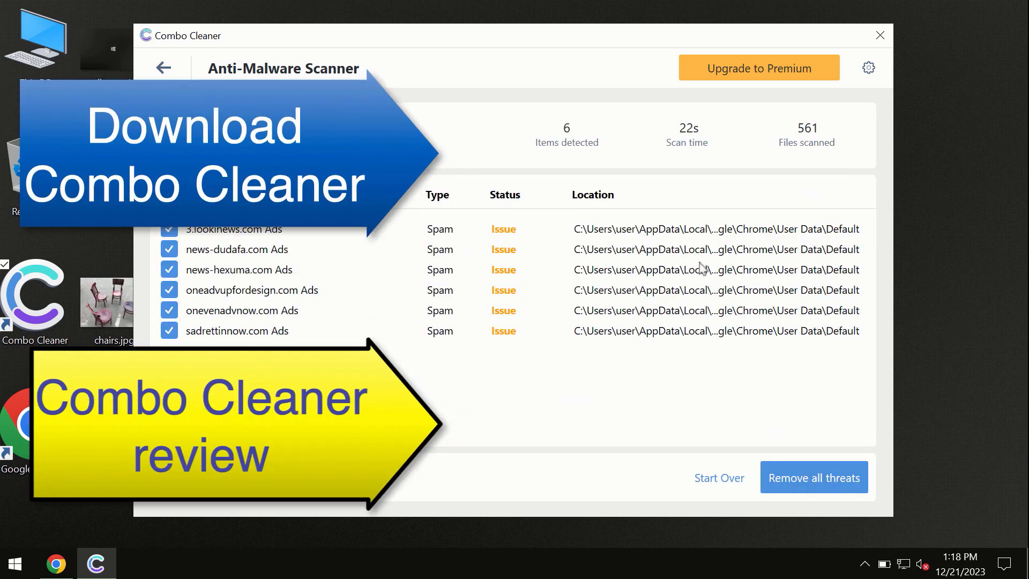
pyautogui.moveTo(537, 48)
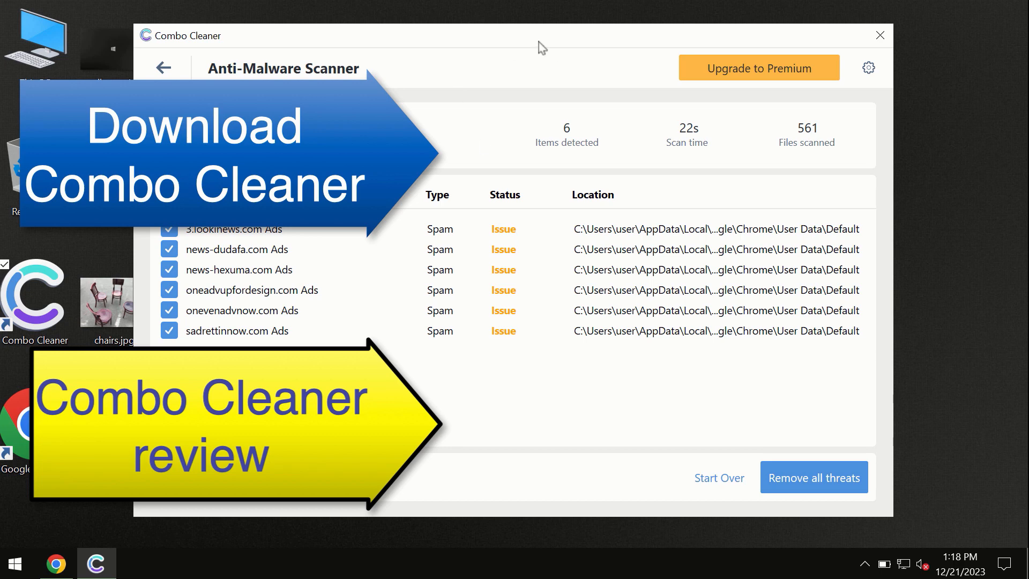
pyautogui.moveTo(656, 105)
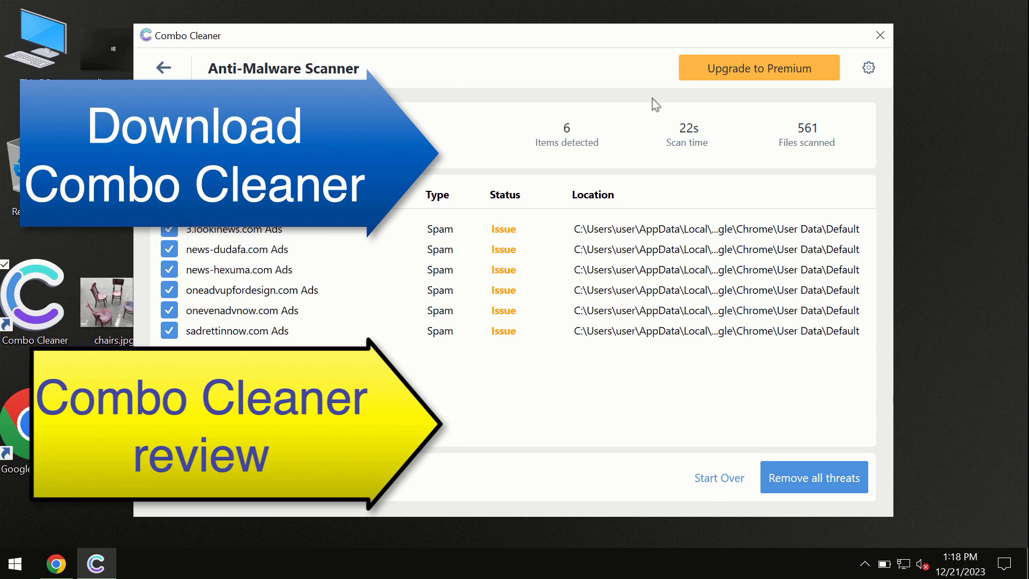
pyautogui.moveTo(737, 78)
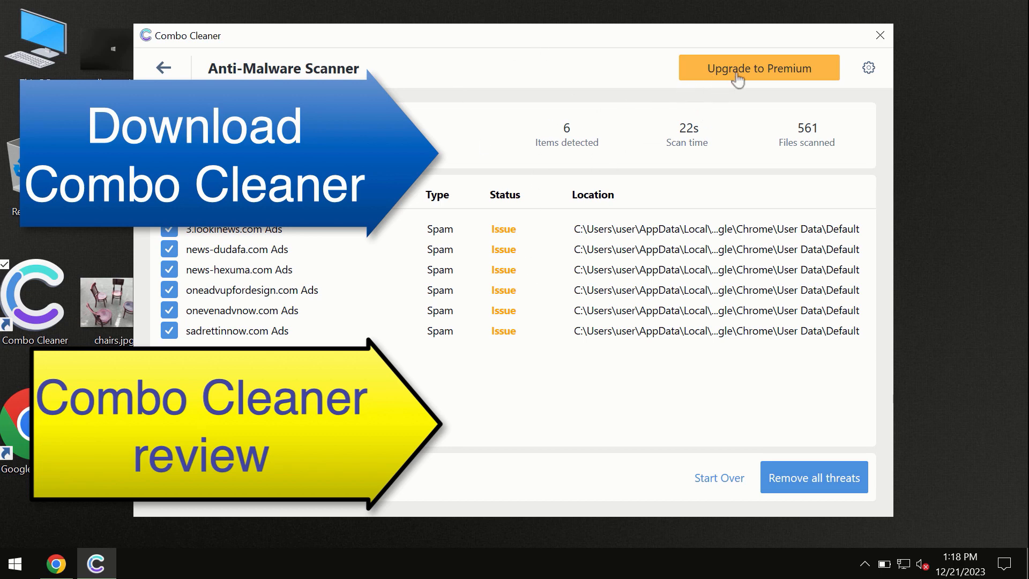
# - Show the Get Combo Cleaner Premium upgrade page from the scan results
pyautogui.click(758, 67)
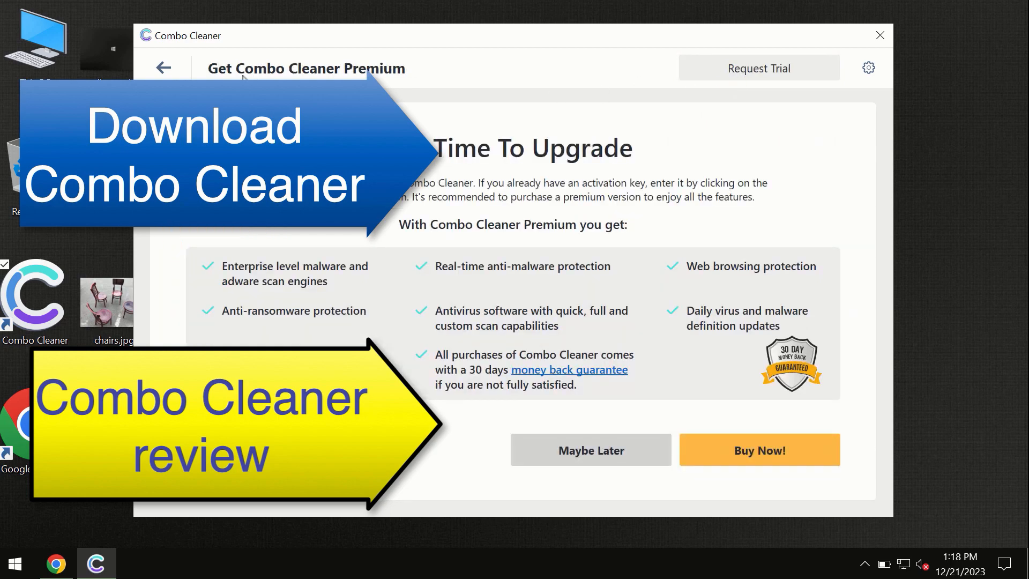